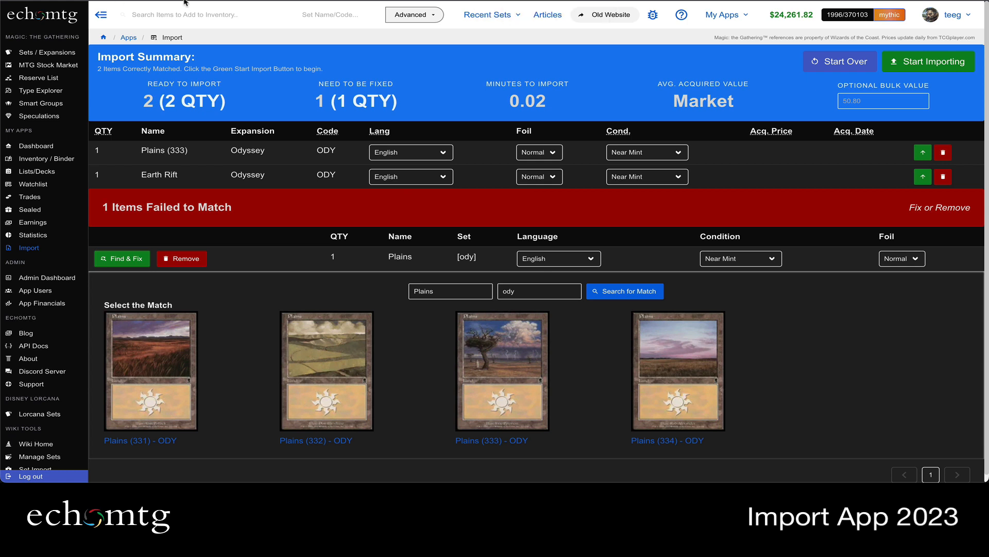
mouse_move(29, 250)
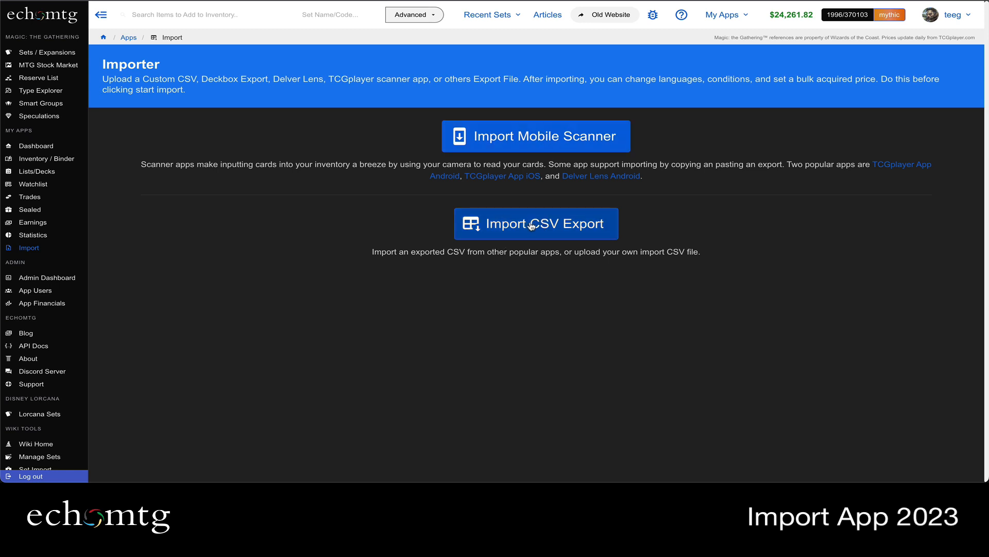
mouse_move(536, 136)
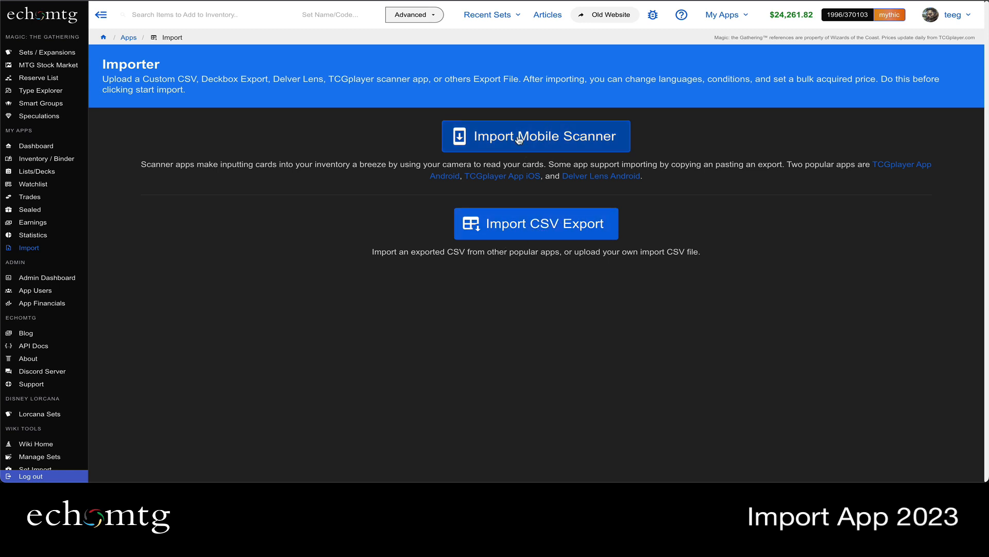
mouse_move(474, 148)
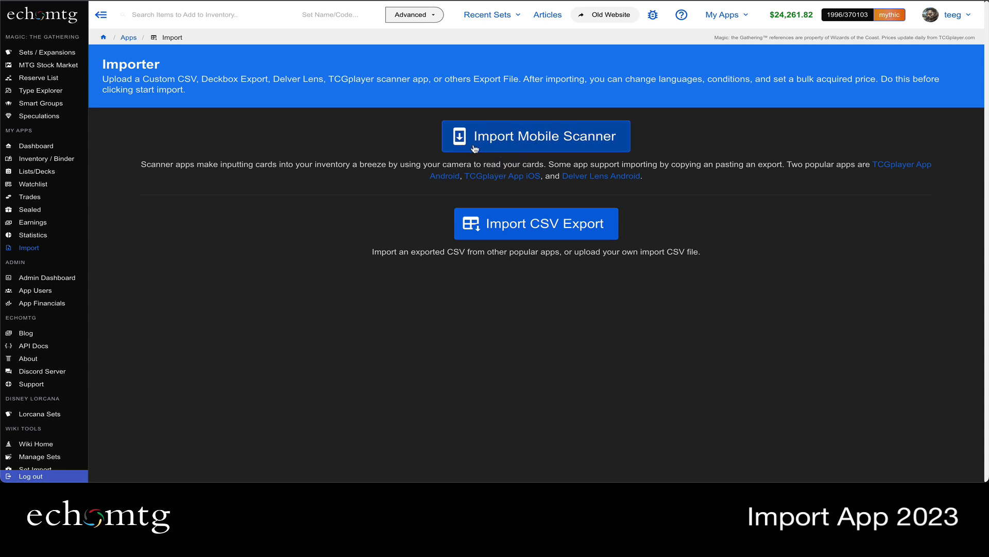
mouse_move(510, 146)
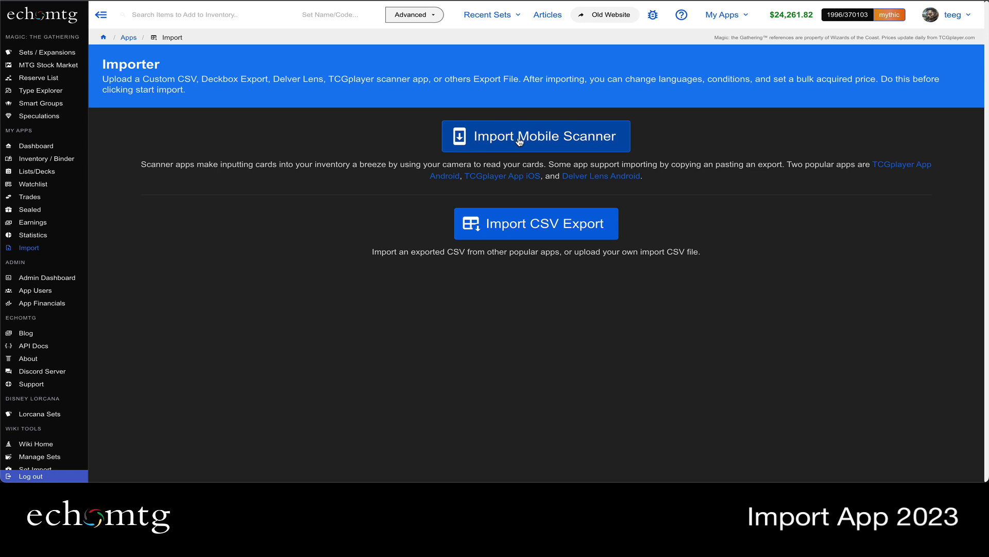
- Open Import Mobile Scanner and paste the TCGplayer/DelverLens card list into the text box
left_click(536, 135)
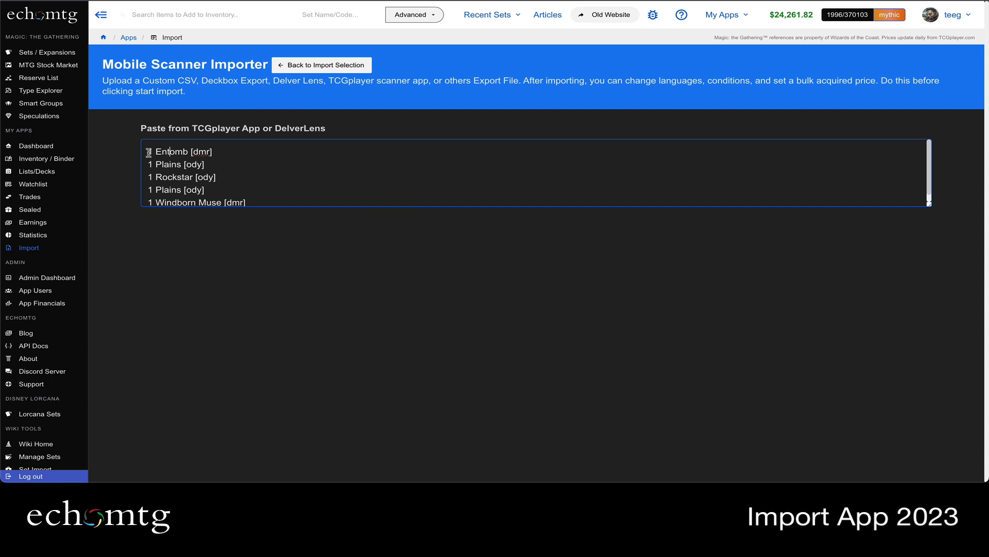
left_click_drag(143, 152, 184, 164)
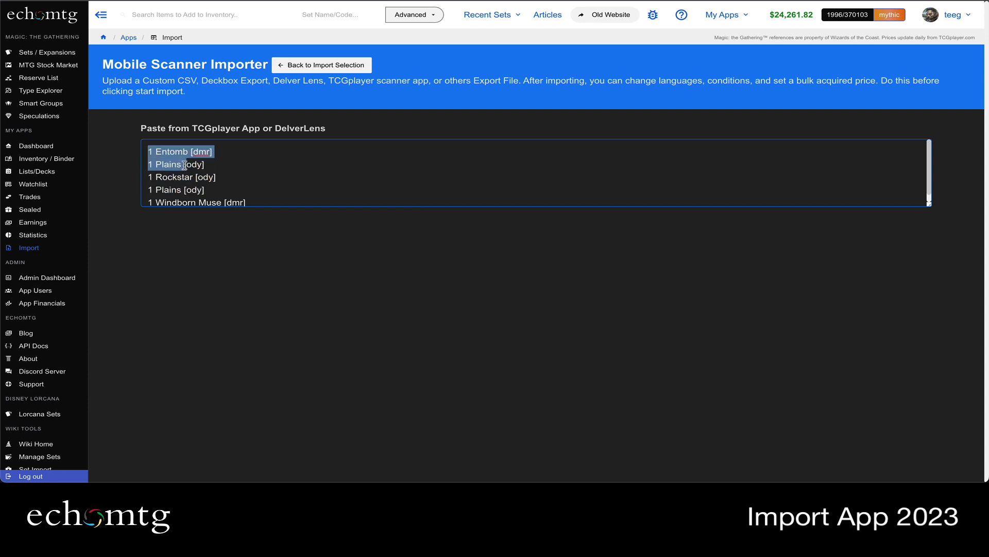
left_click(177, 157)
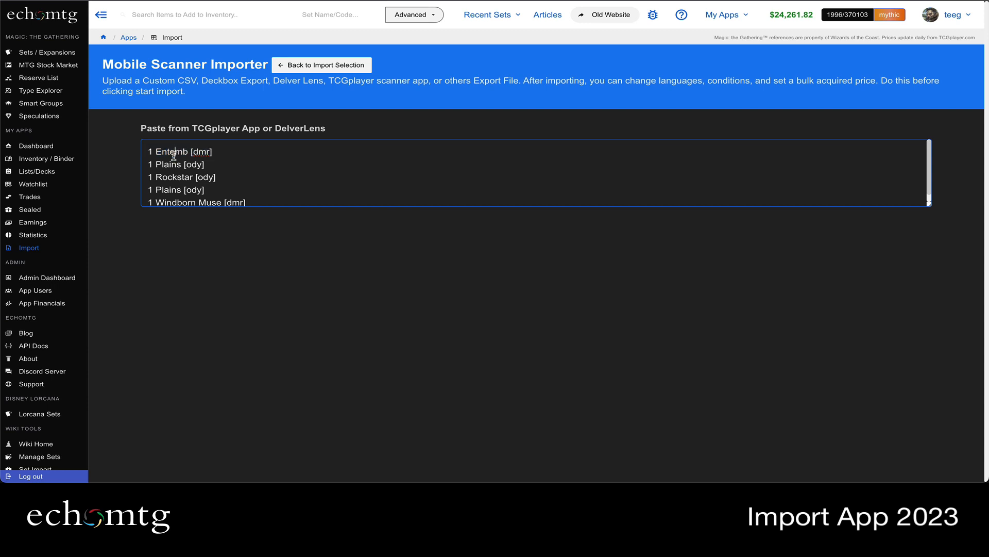
left_click_drag(150, 151, 246, 203)
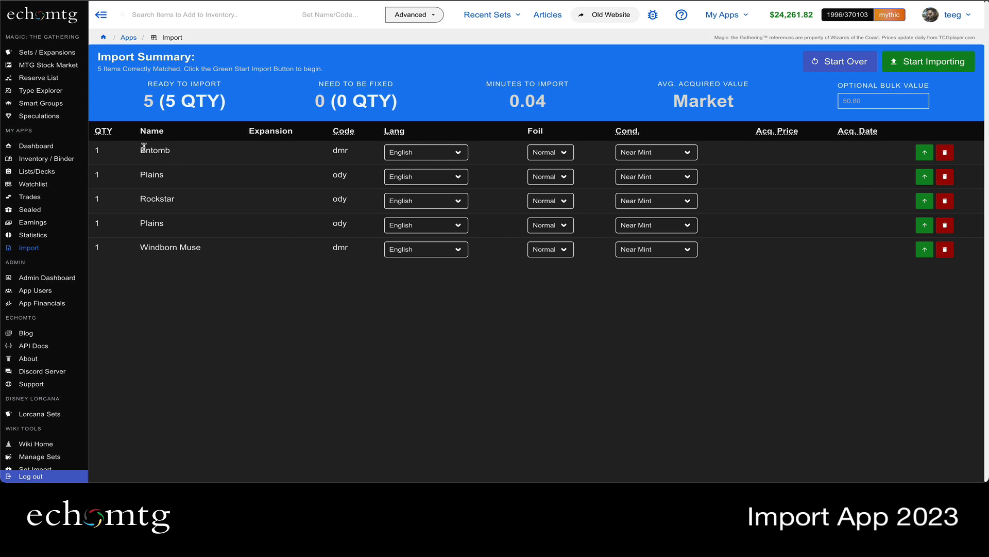
- Inspect the matched rows, highlighting Entomb, Plains and the ody set code
double_click(157, 199)
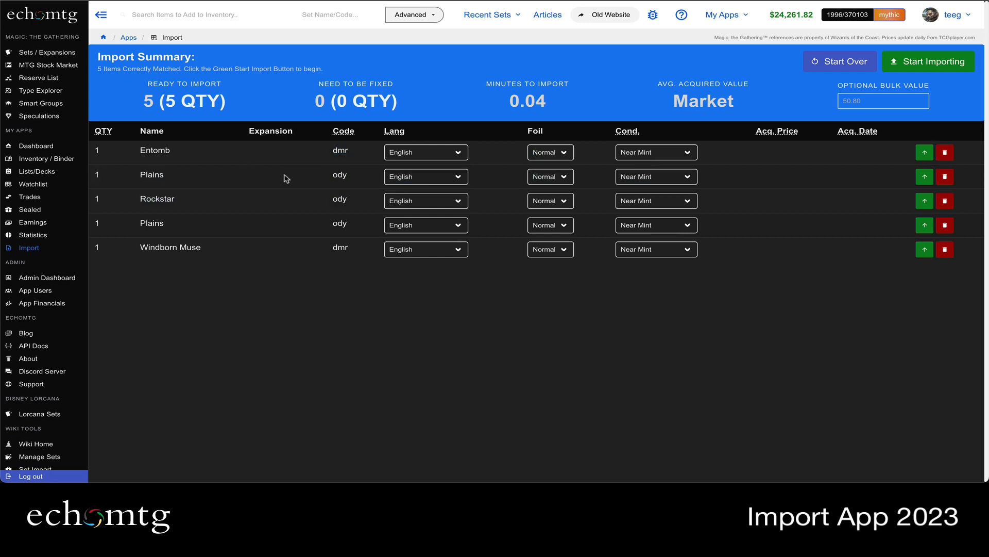
double_click(339, 174)
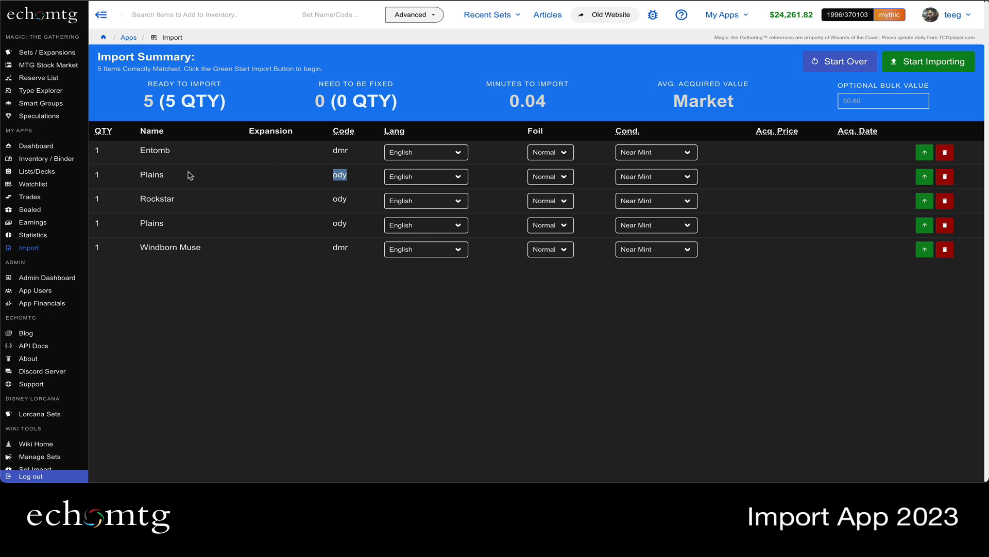
double_click(151, 175)
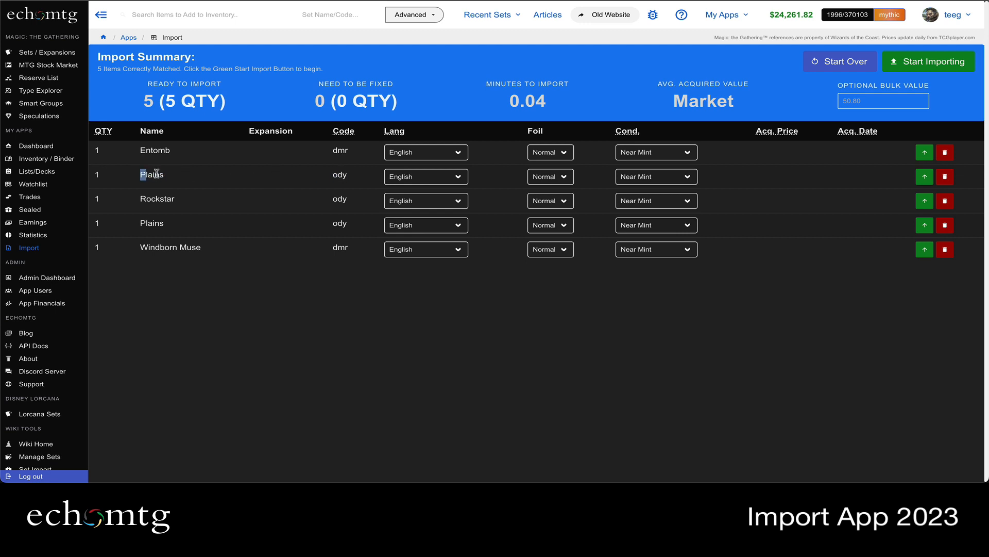
double_click(340, 175)
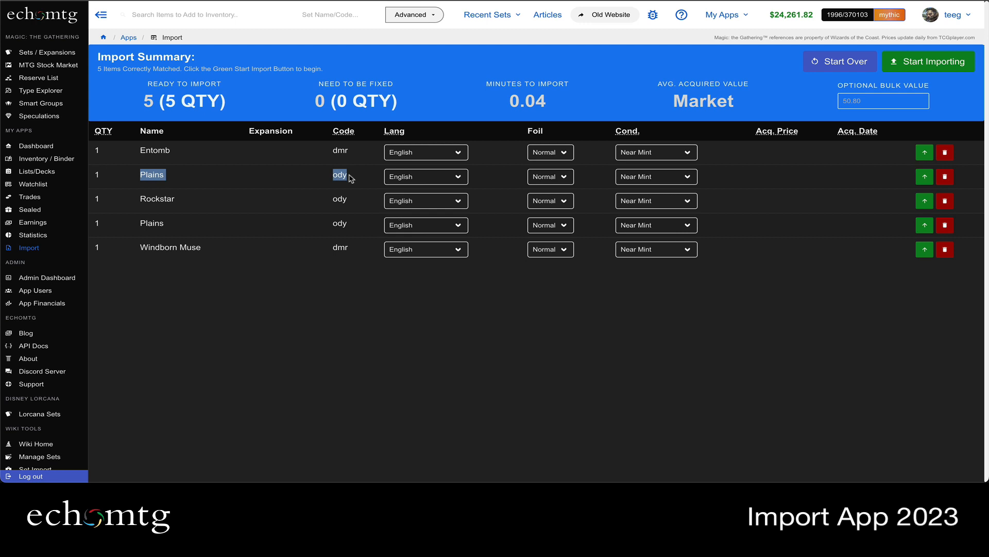
mouse_move(228, 171)
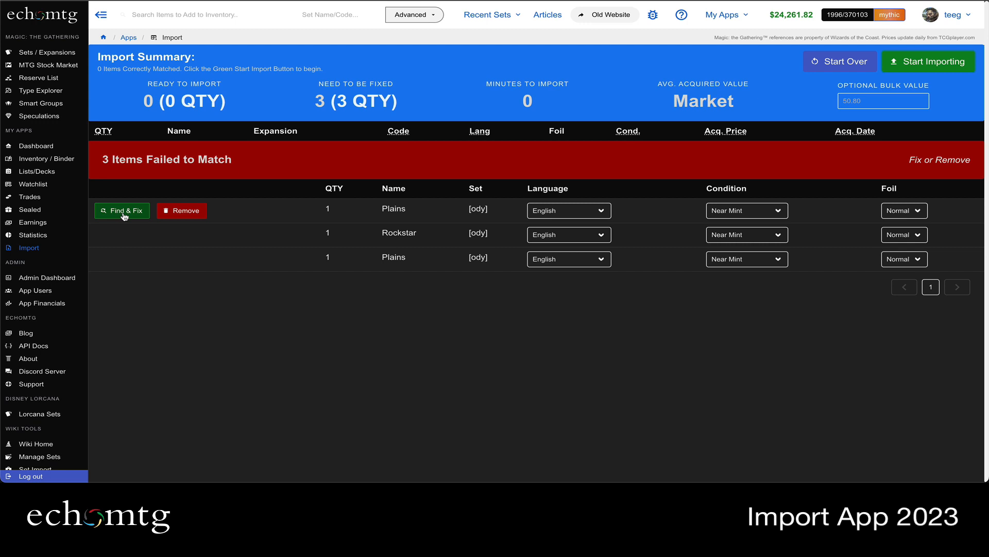
- Show the Odyssey printings that could match the first unmatched Plains
left_click(121, 210)
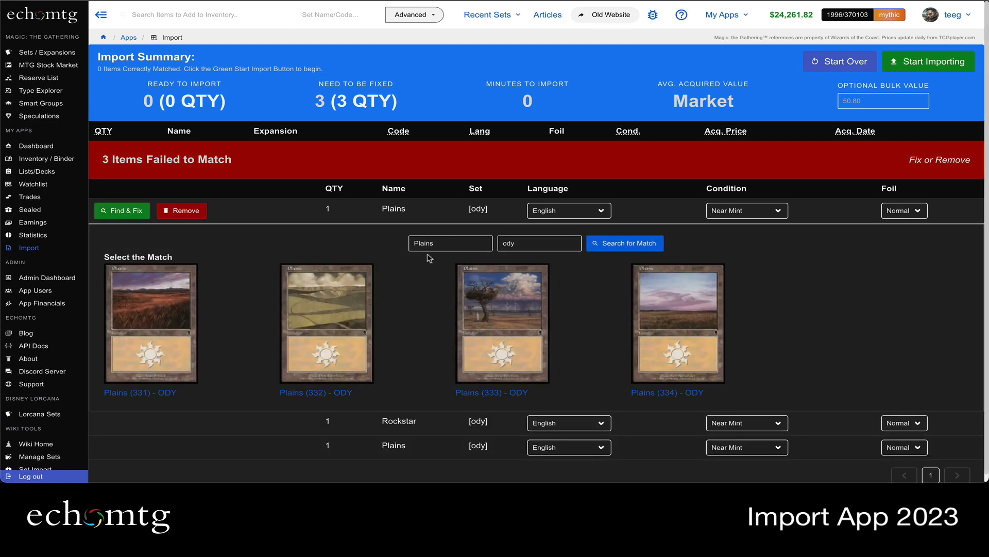
left_click(539, 243)
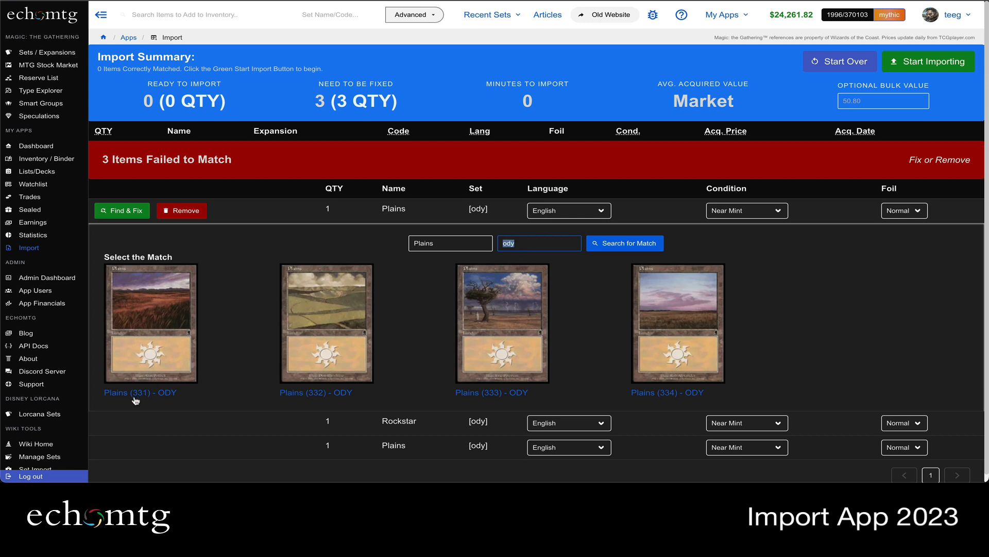
mouse_move(330, 389)
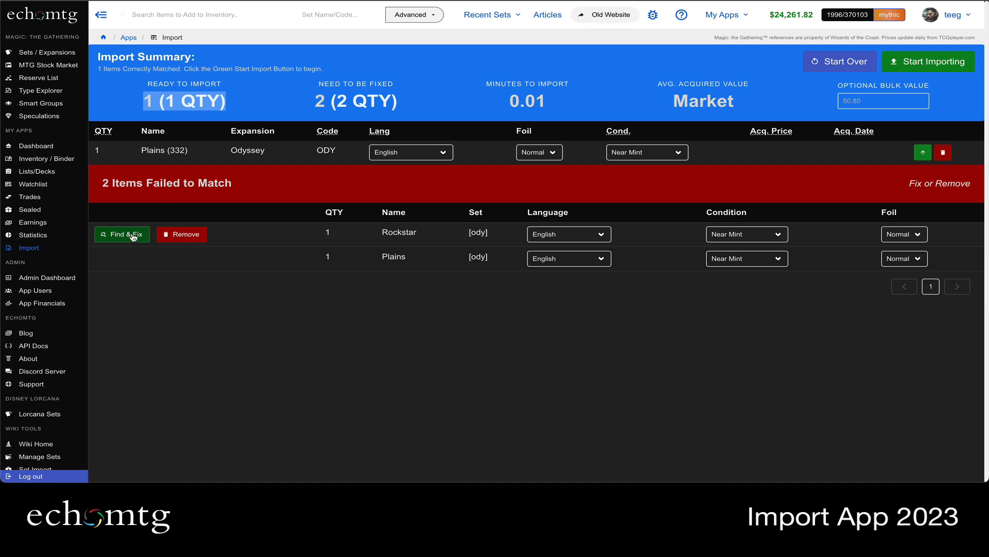
- Replace unmatched Rockstar with Krosan Beast by searching Odyssey cards for 'ro'
left_click(121, 234)
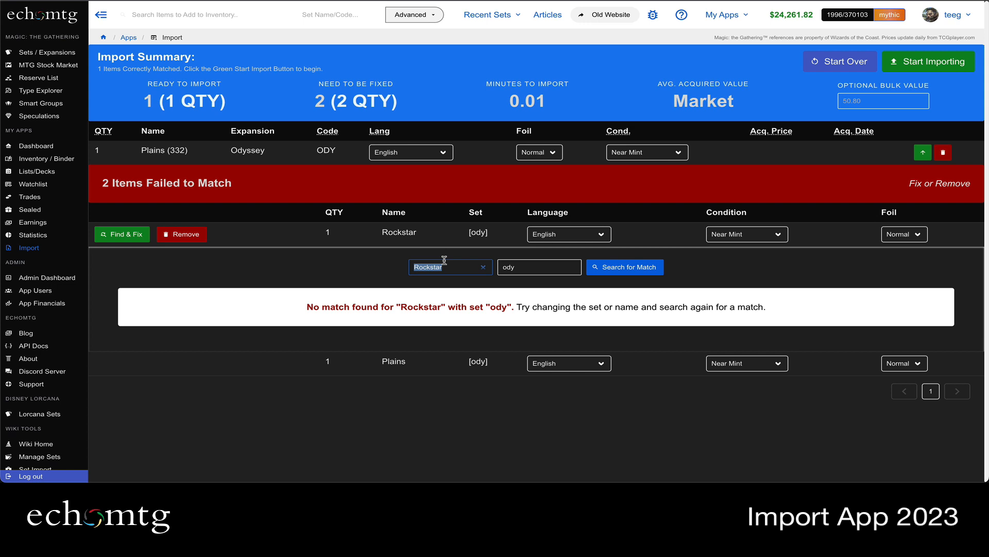
type("ro")
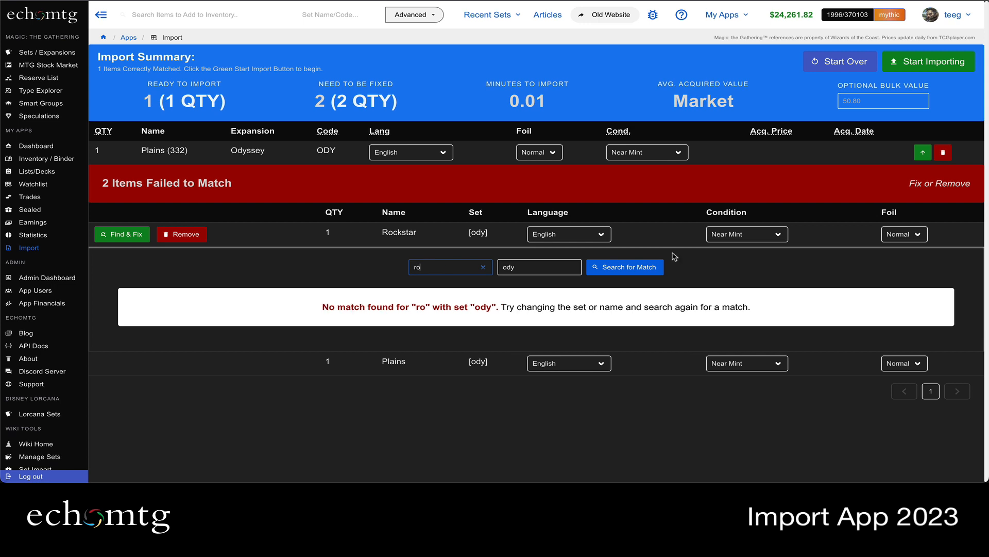
left_click(624, 266)
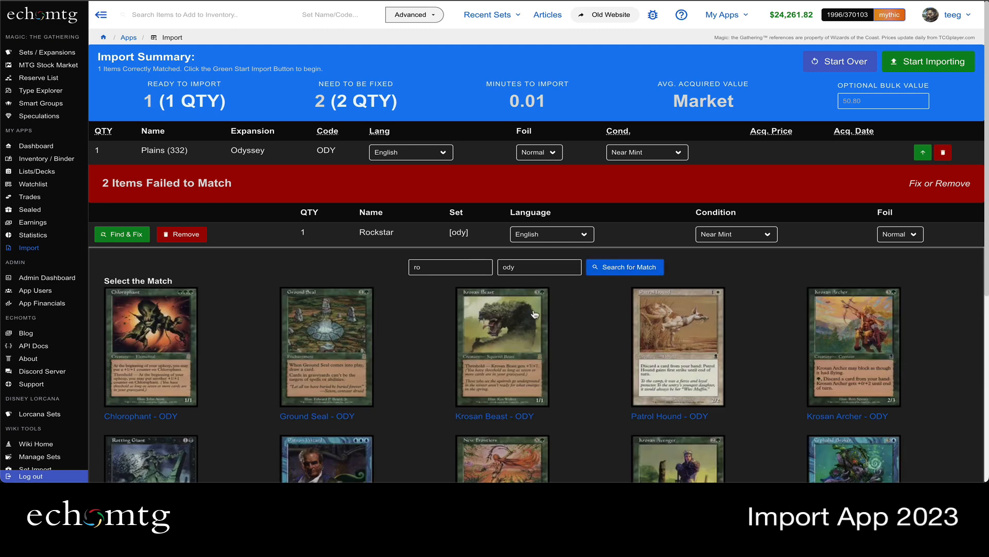
scroll("down", 3)
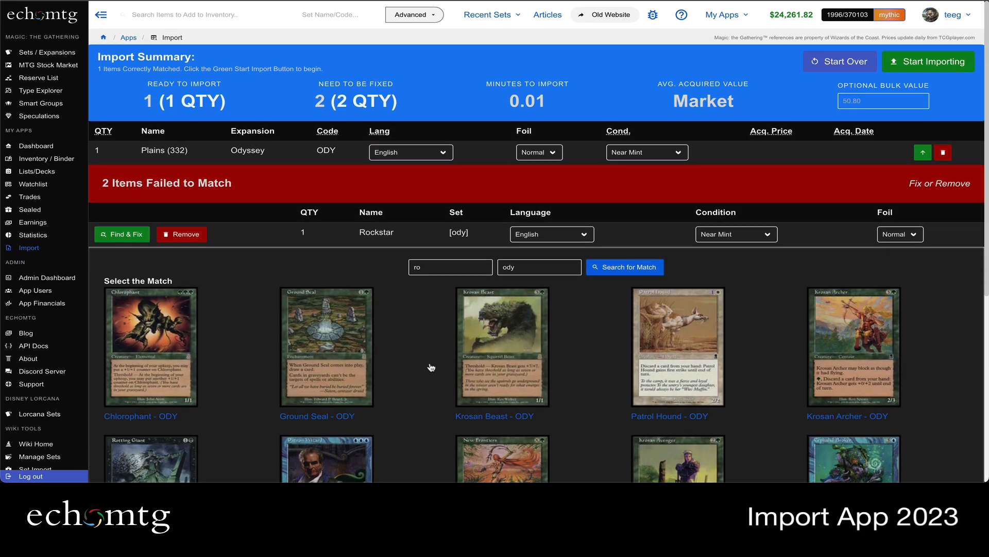
left_click(503, 346)
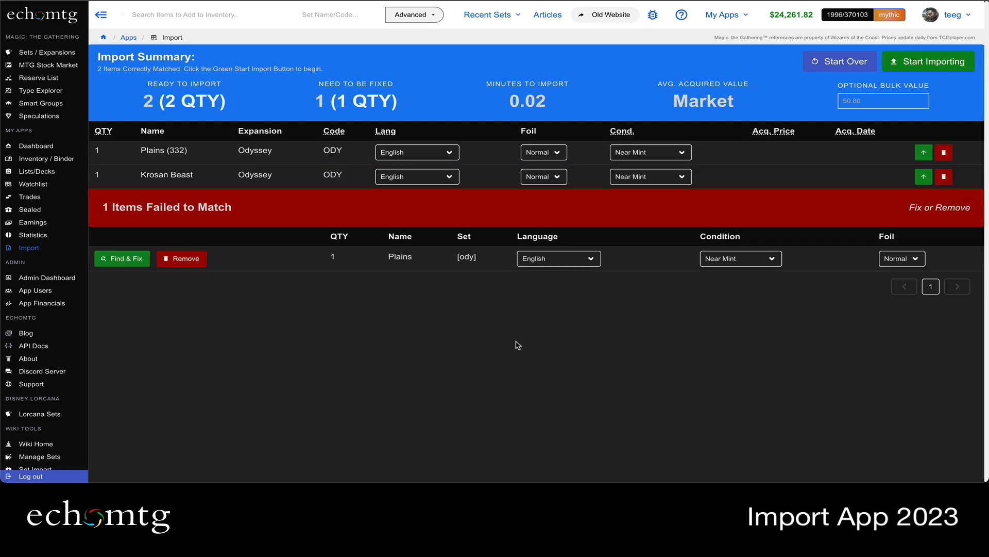
- Match the last Plains to Plains (334) - ODY and import all three cards
left_click(121, 258)
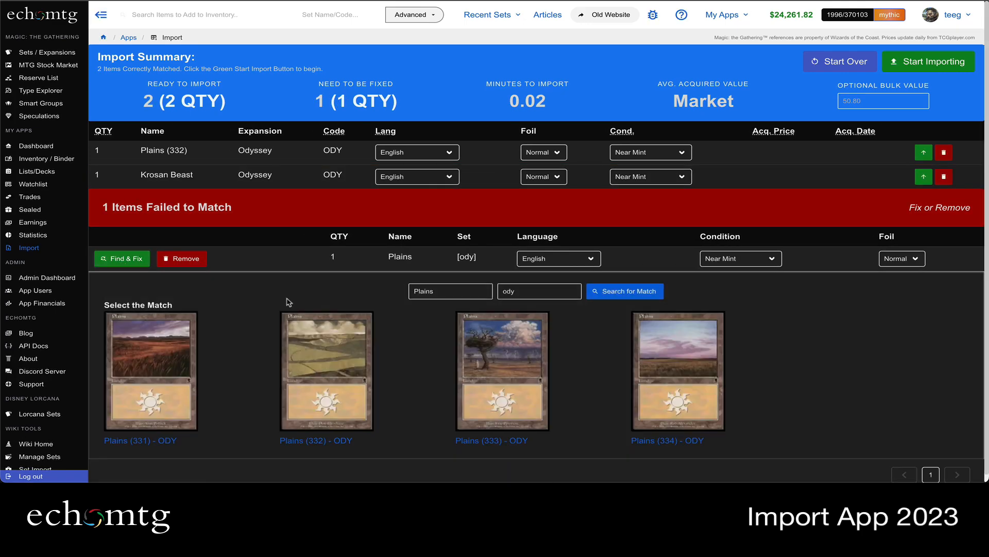
mouse_move(701, 376)
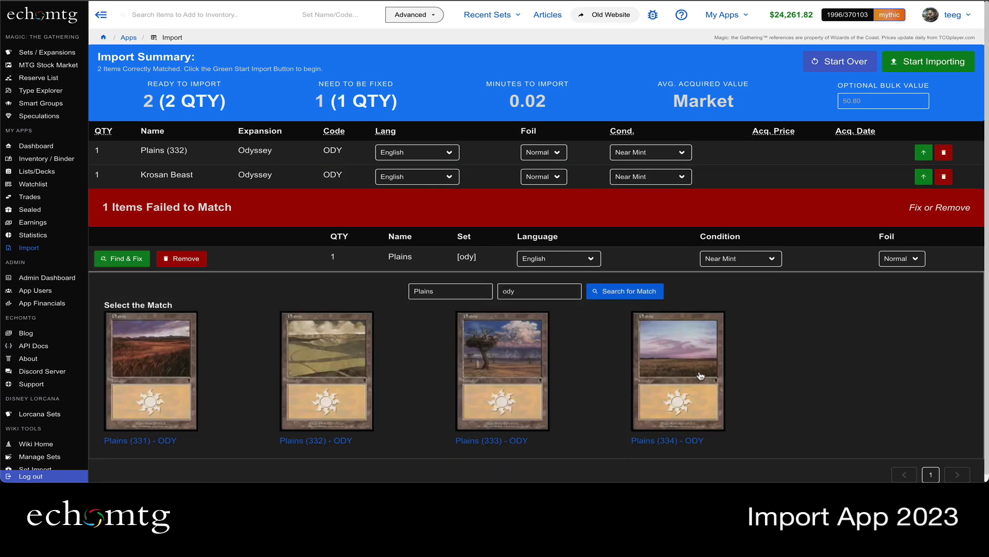
left_click(678, 371)
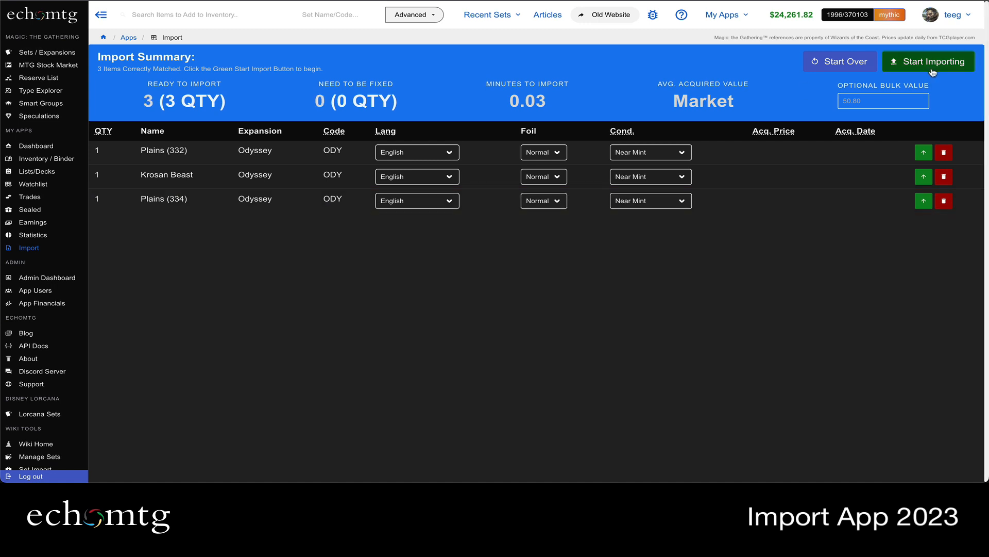
left_click(928, 61)
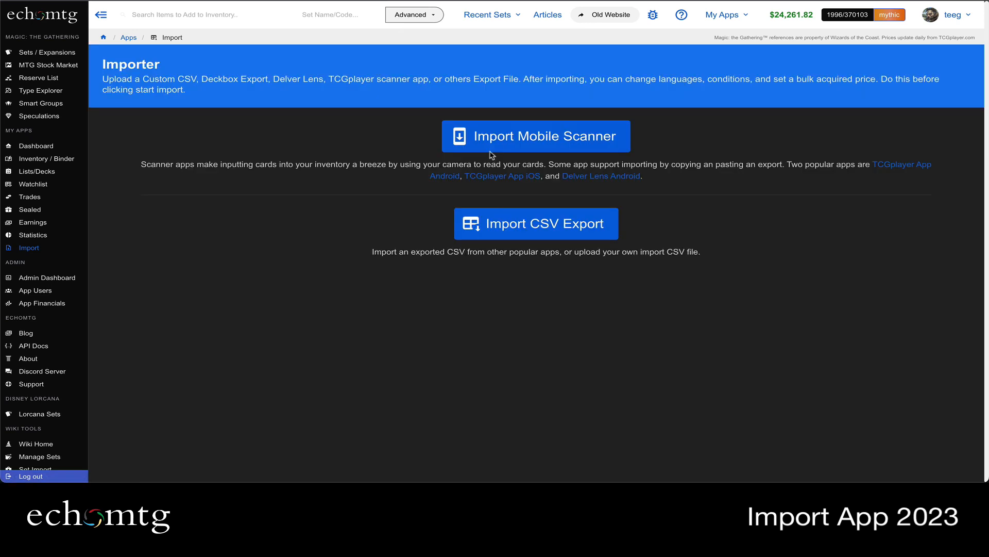
- Upload bad_set_names.csv through the Import CSV Export option
left_click(535, 223)
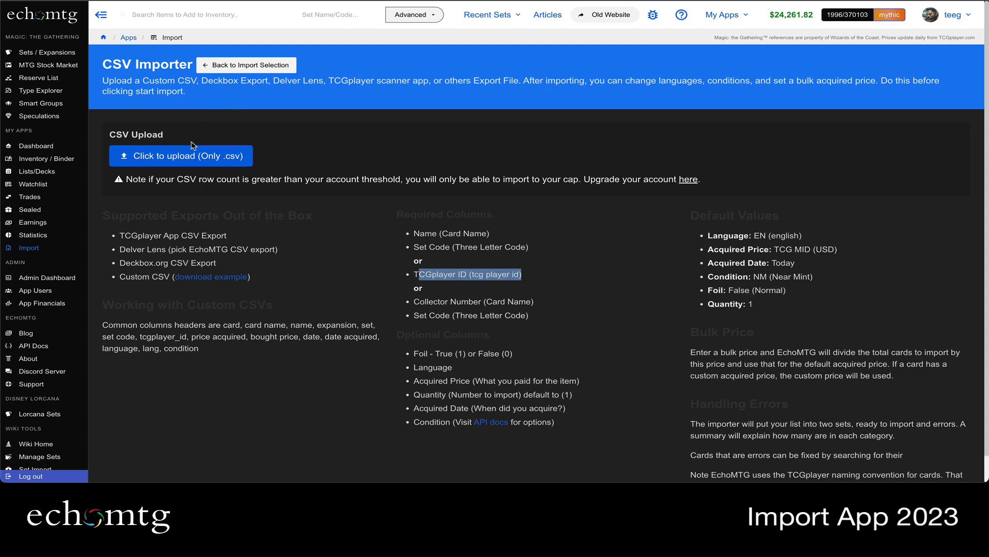
left_click(180, 155)
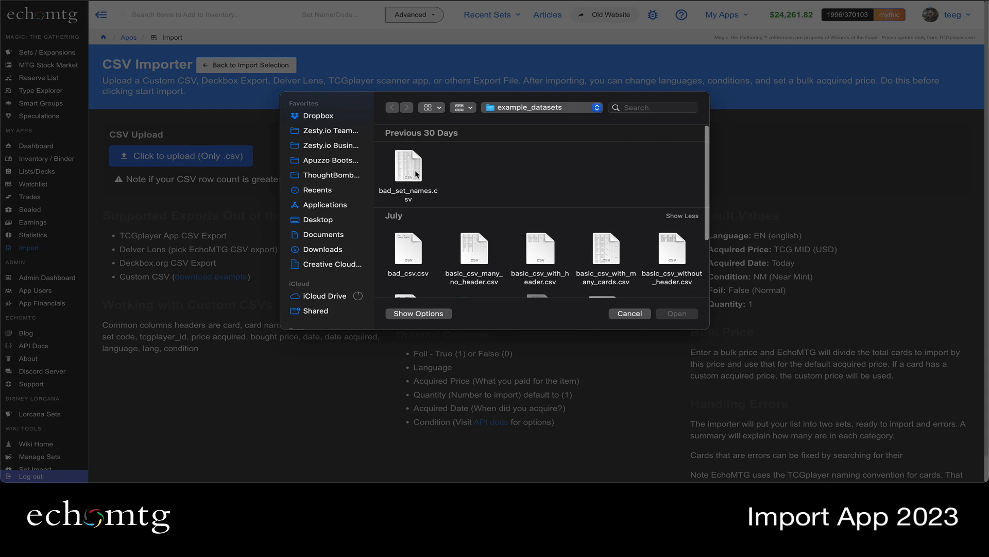
left_click(408, 165)
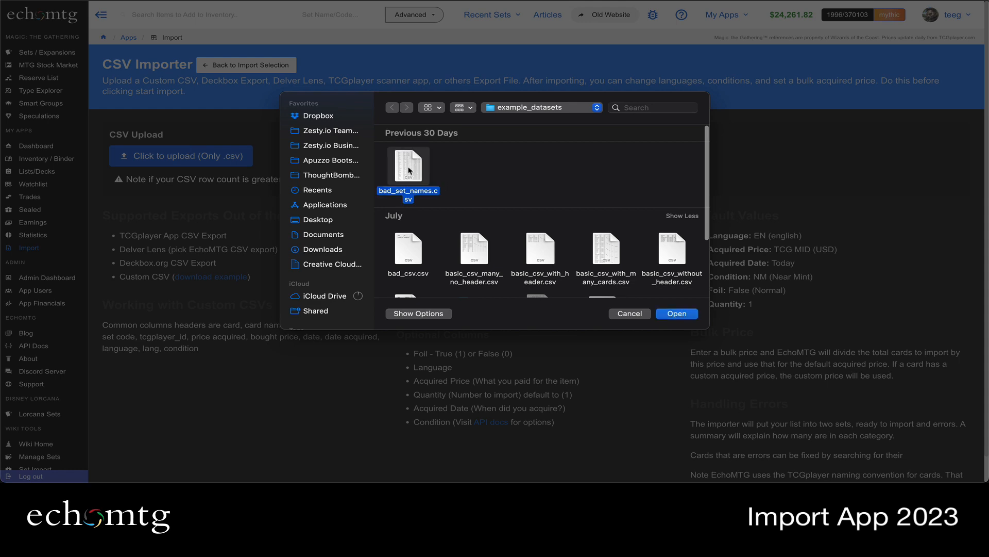
left_click(675, 314)
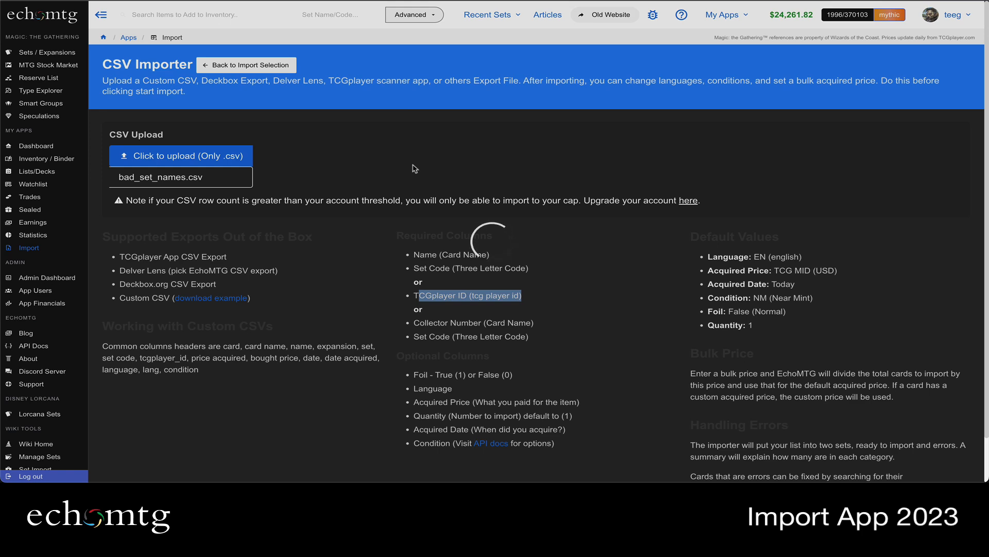
- Review the summary's 937 ready cards (1196 quantity) with none needing fixes
left_click(181, 155)
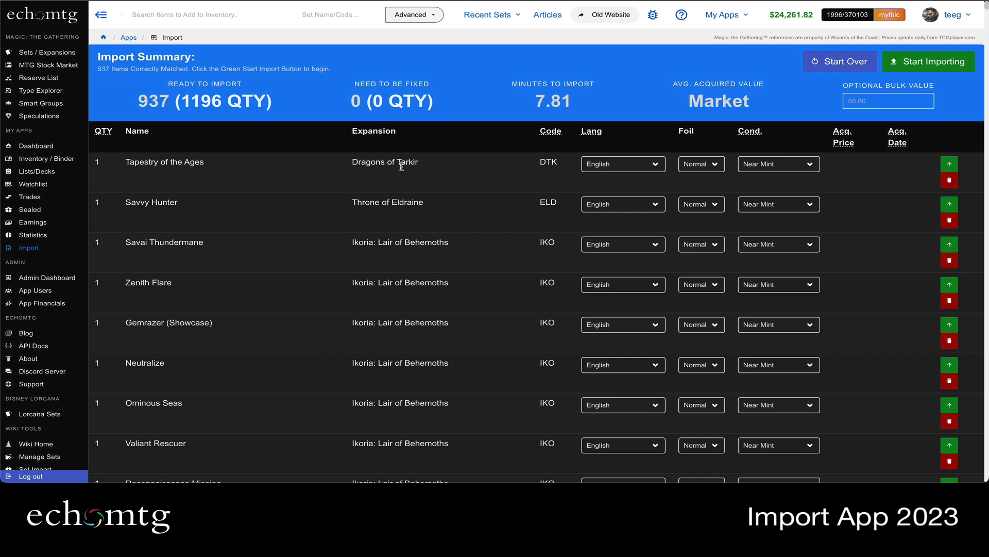
double_click(151, 101)
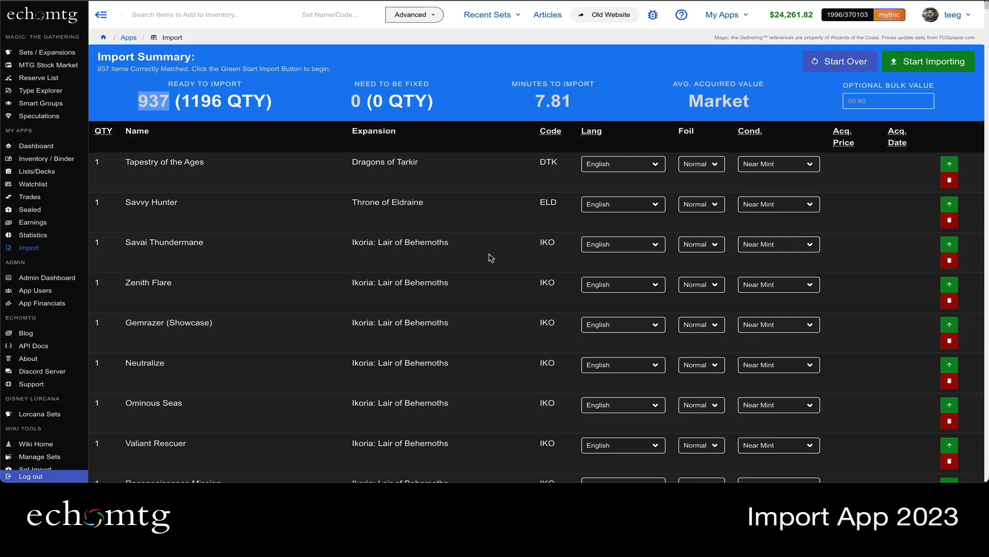
scroll("down", 3)
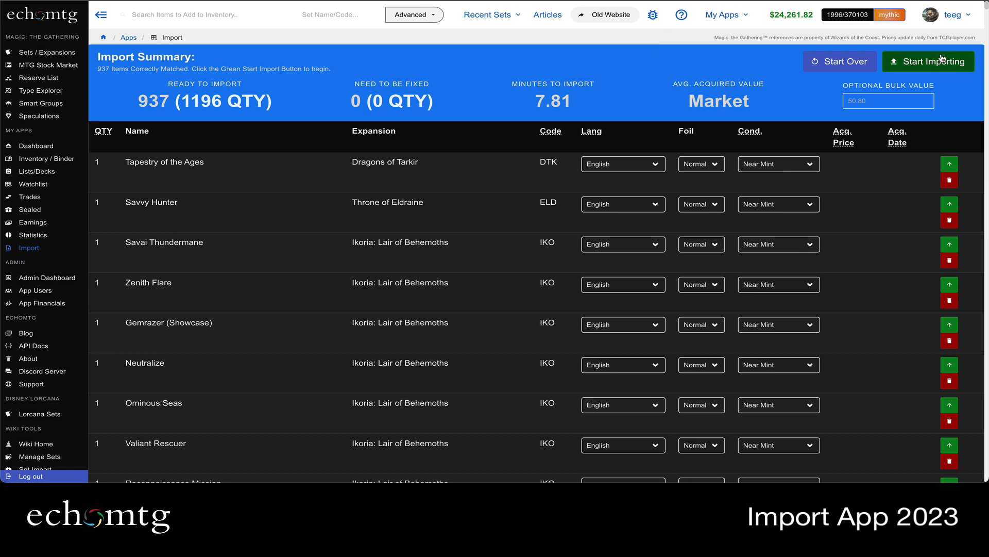
mouse_move(693, 99)
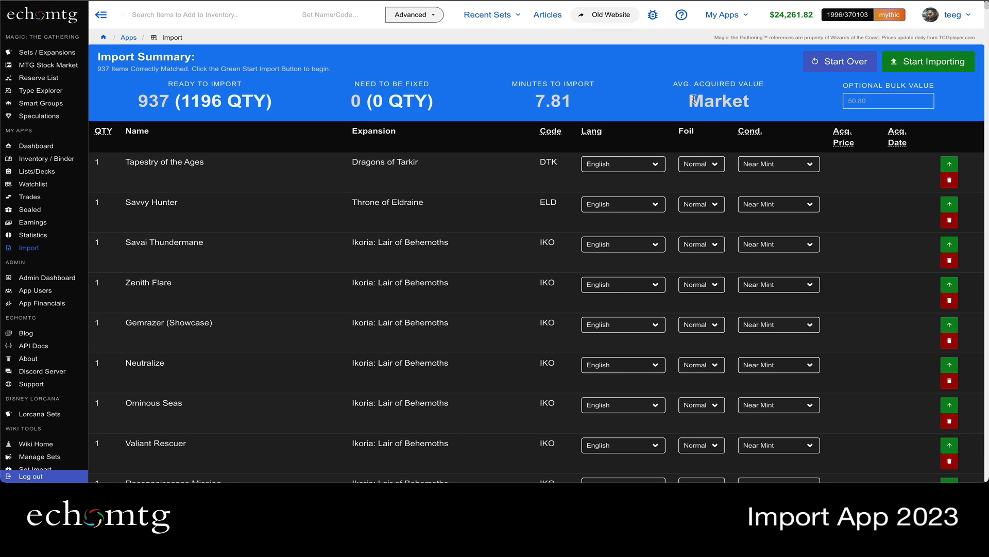
- Try bulk values 1, 937 and 1196, settling on 500 for a 0.42 average
left_click(888, 100)
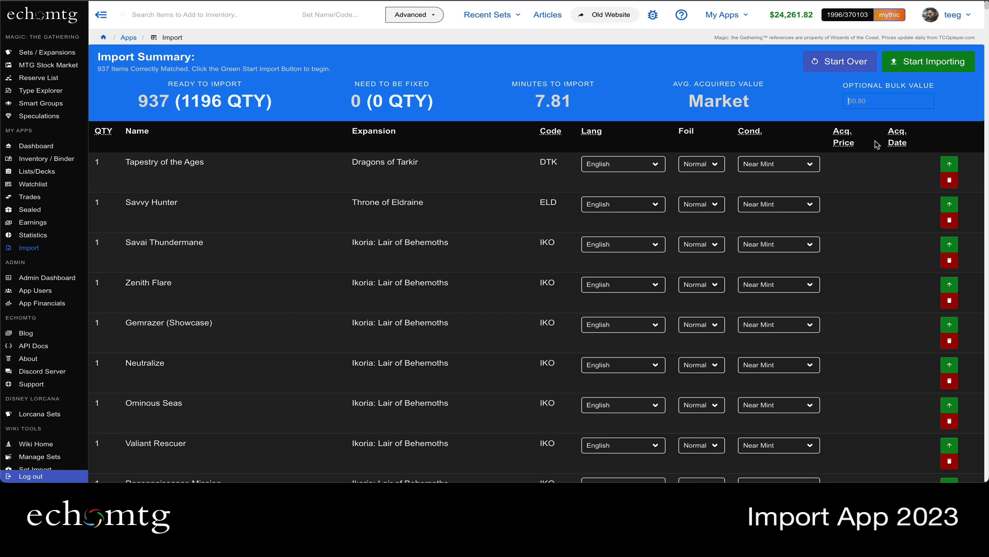
type("1")
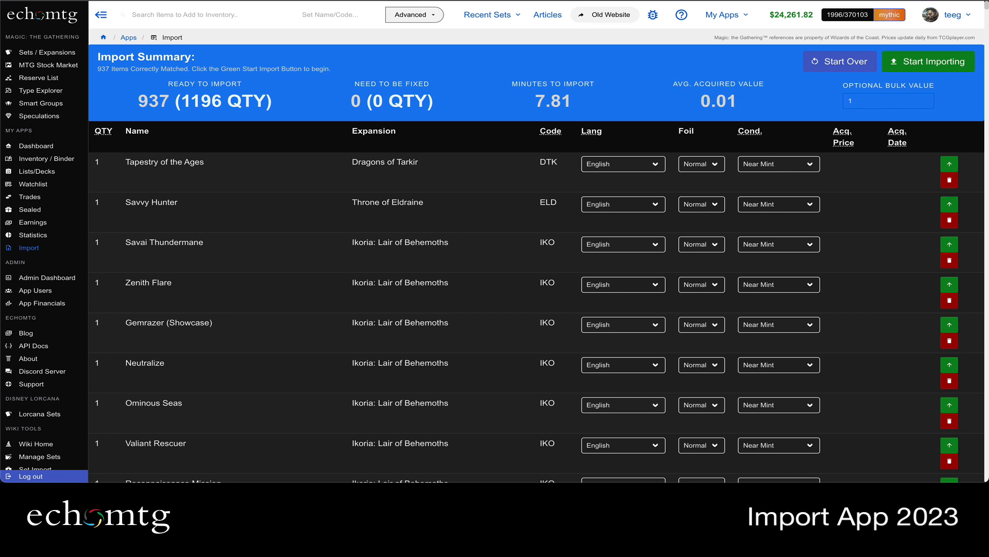
type("937")
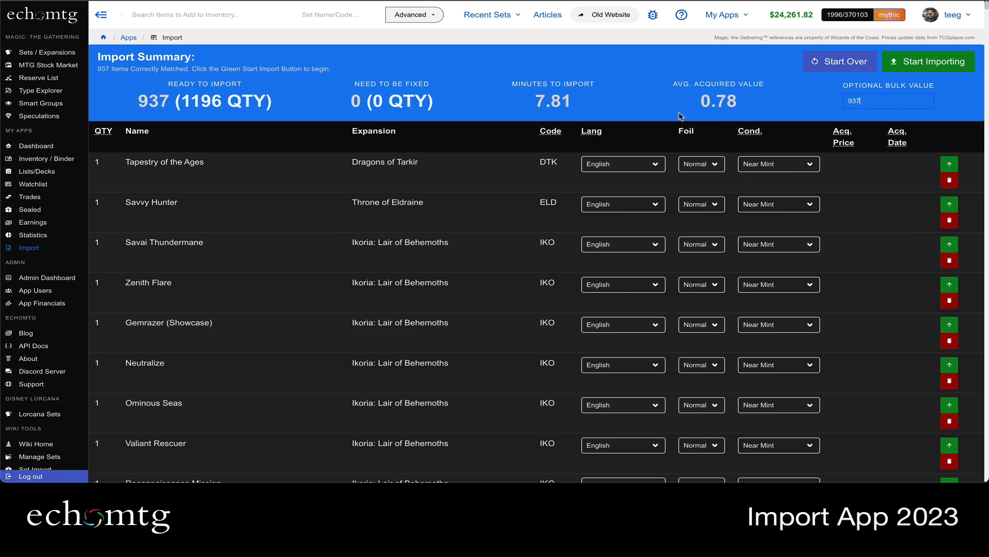
double_click(204, 101)
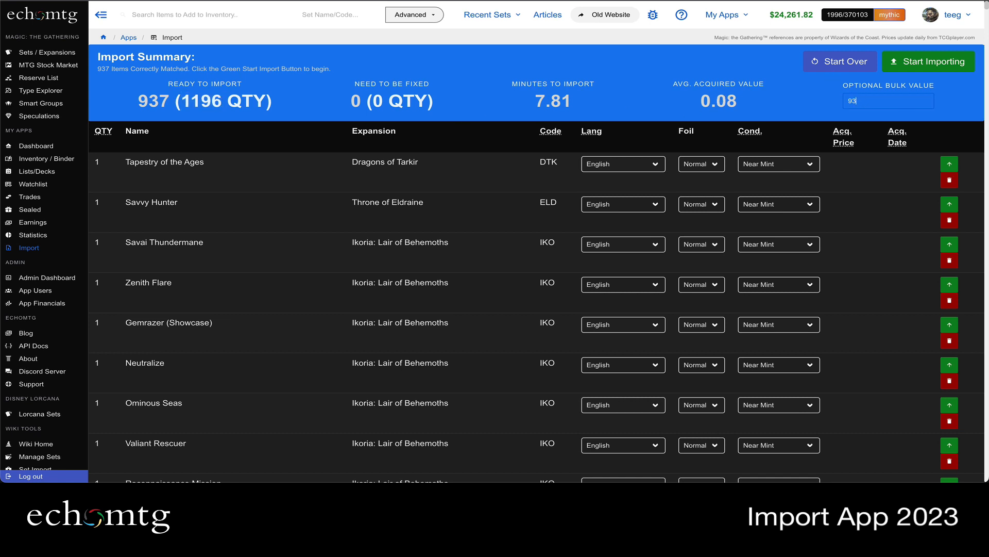
type("1196")
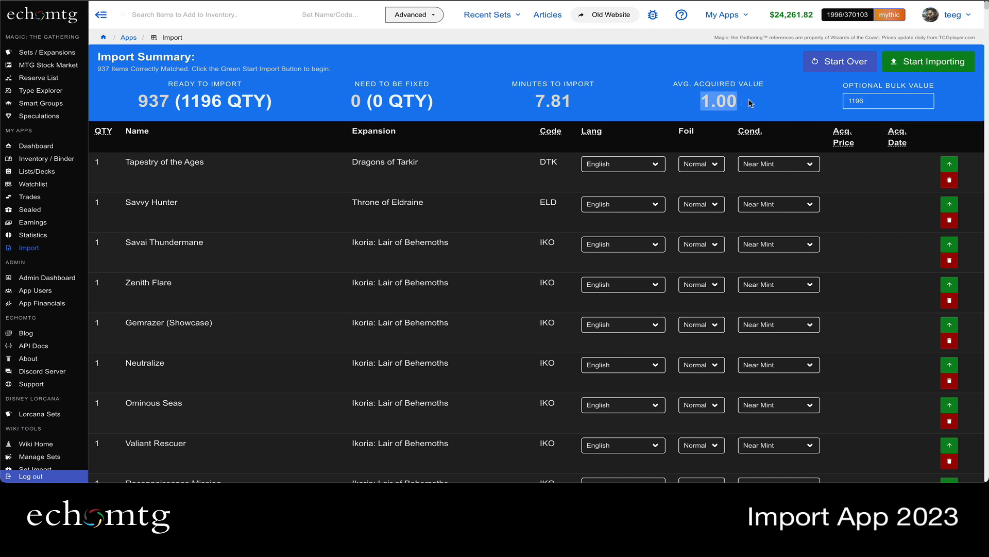
left_click(888, 101)
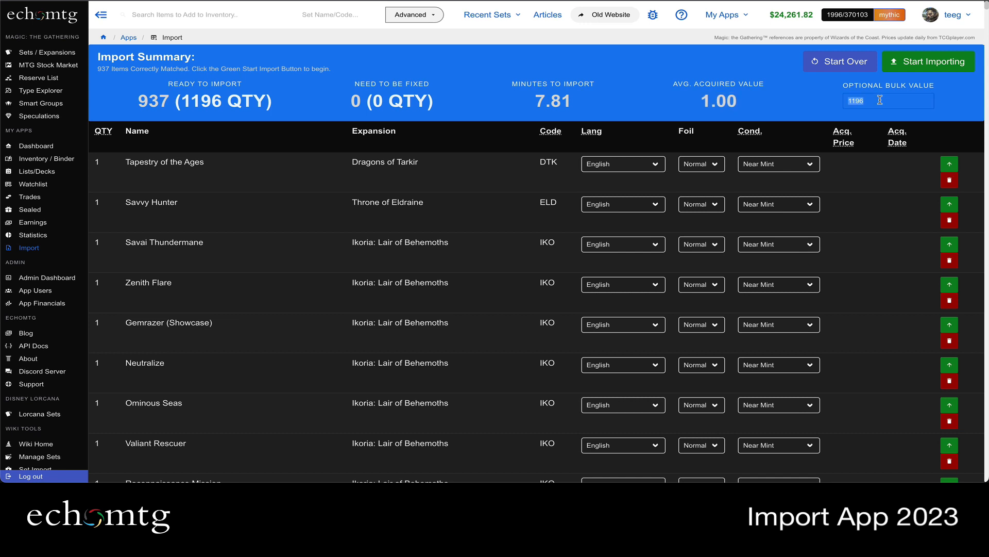
type("500")
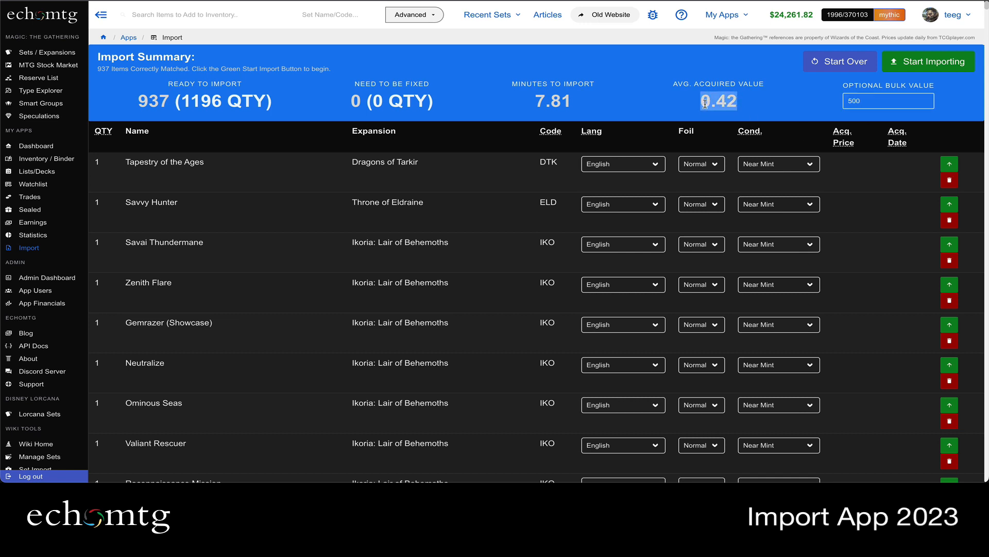
double_click(718, 101)
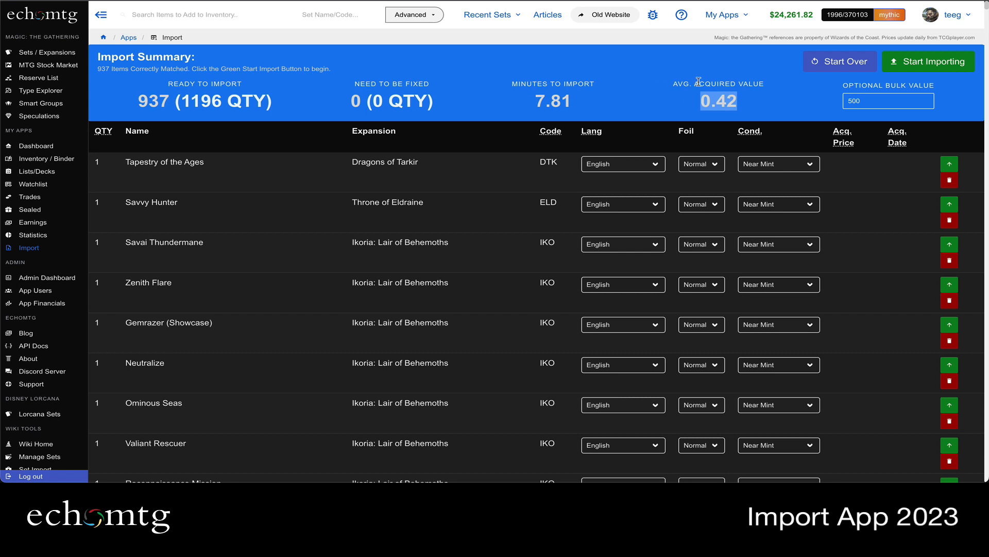